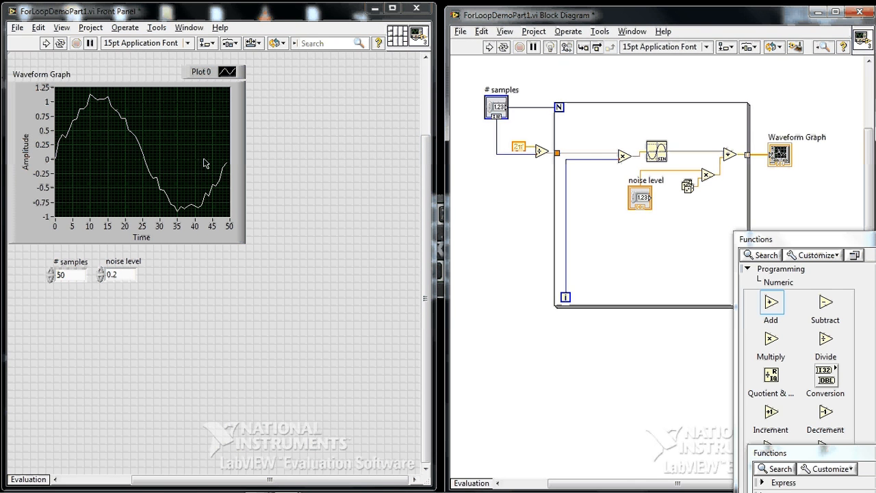
pyautogui.moveTo(75, 276)
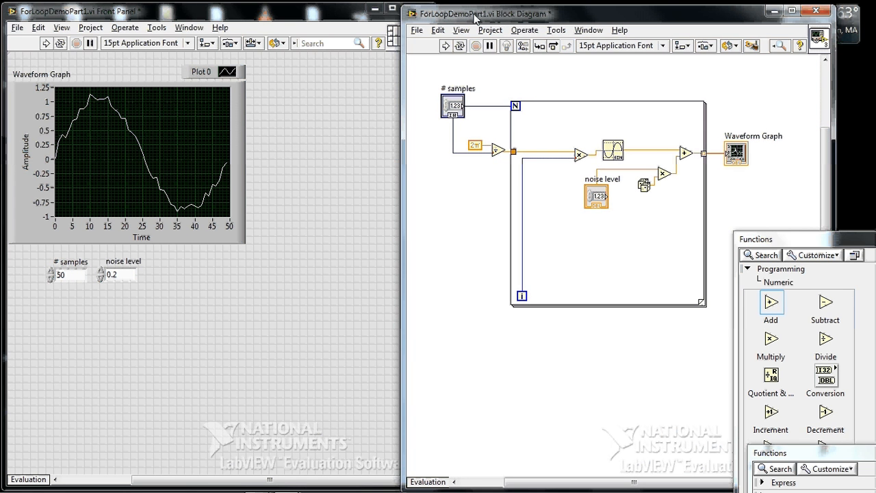
pyautogui.moveTo(736, 33)
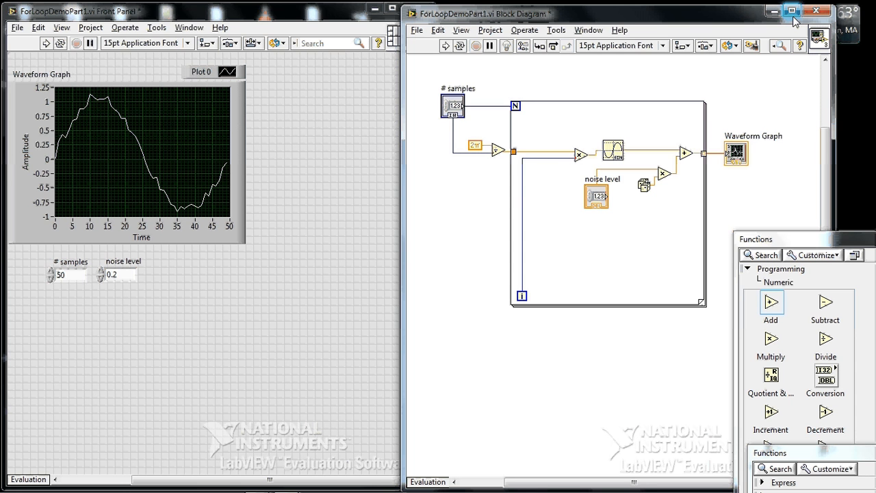
pyautogui.moveTo(794, 11)
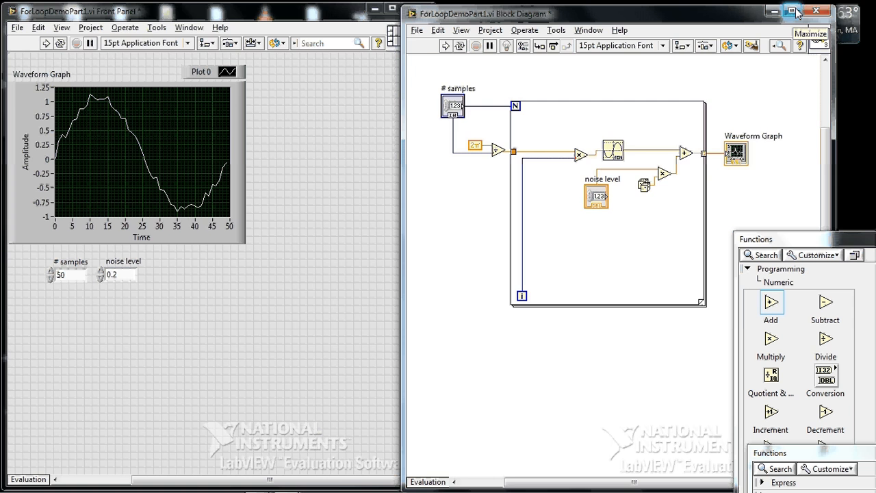
# - Maximize the diagram and drag a new For Loop around the existing sine-wave loop
pyautogui.click(802, 11)
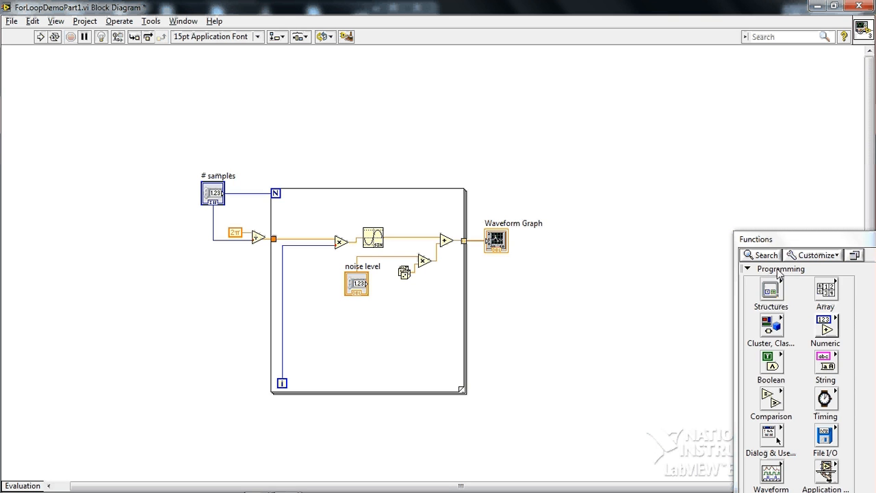
pyautogui.click(771, 295)
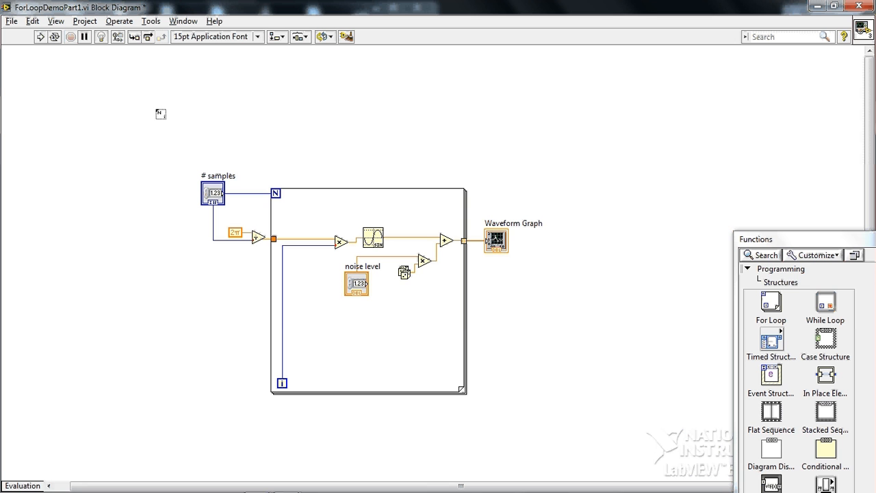
pyautogui.moveTo(160, 114); pyautogui.dragTo(649, 453)
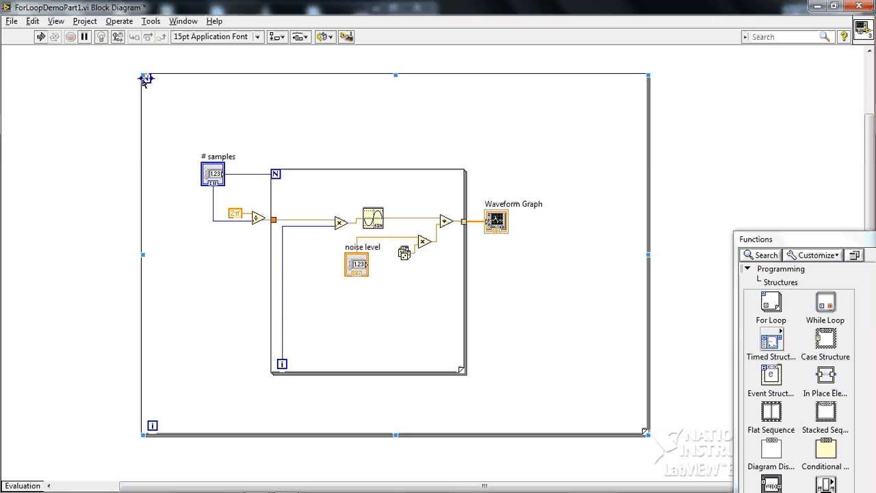
# - Create a count control for the outer loop labeled '# outside loop iterations'
pyautogui.rightClick(143, 81)
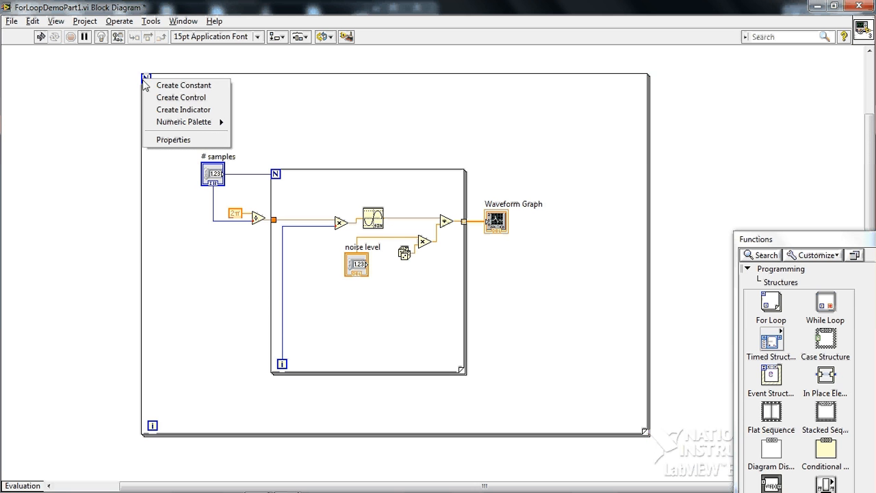
pyautogui.click(184, 85)
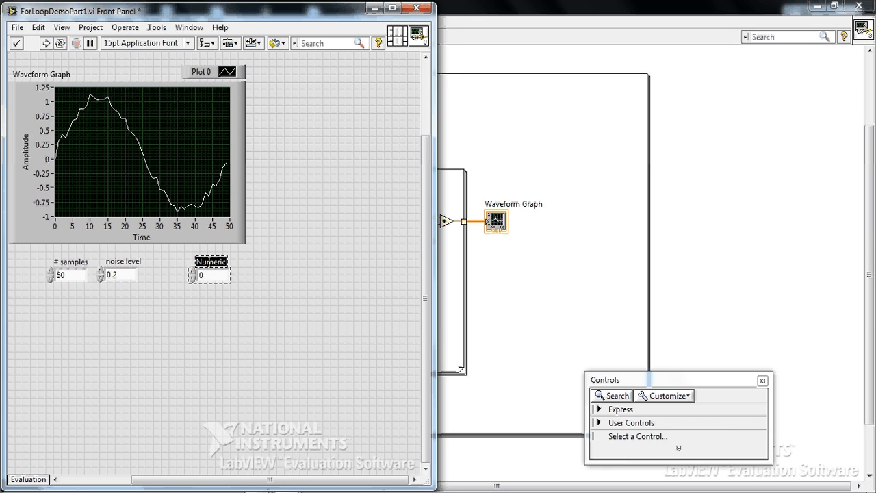
pyautogui.write('# c')
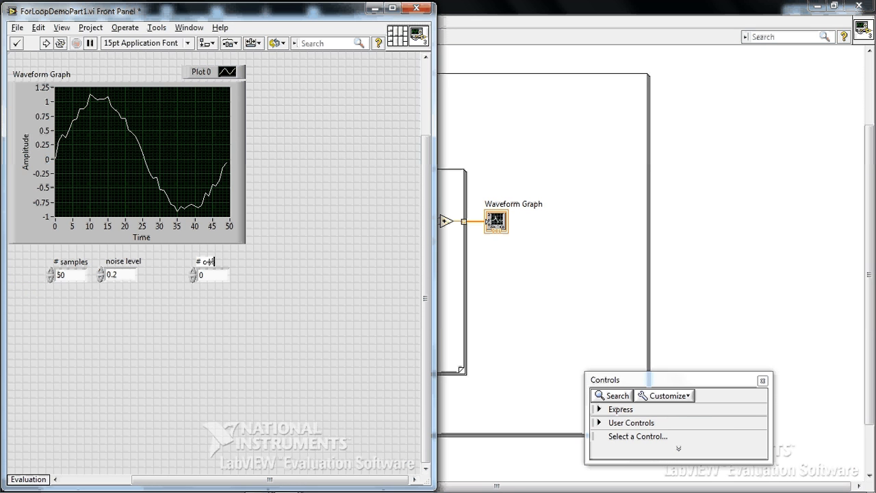
pyautogui.write('outside loop')
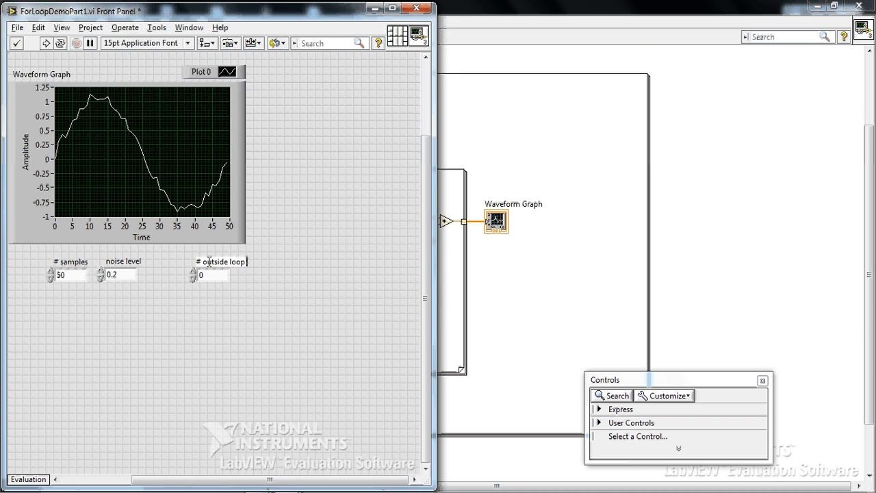
pyautogui.write('iterations')
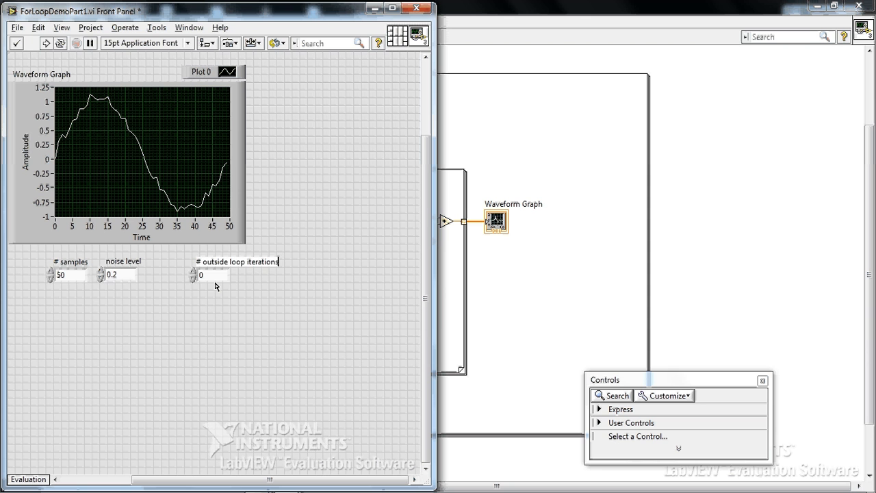
pyautogui.click(206, 274)
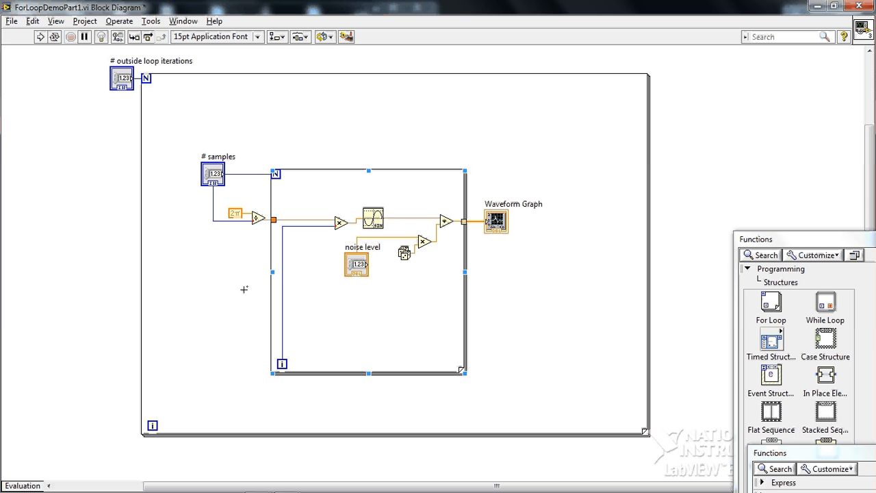
pyautogui.moveTo(194, 161)
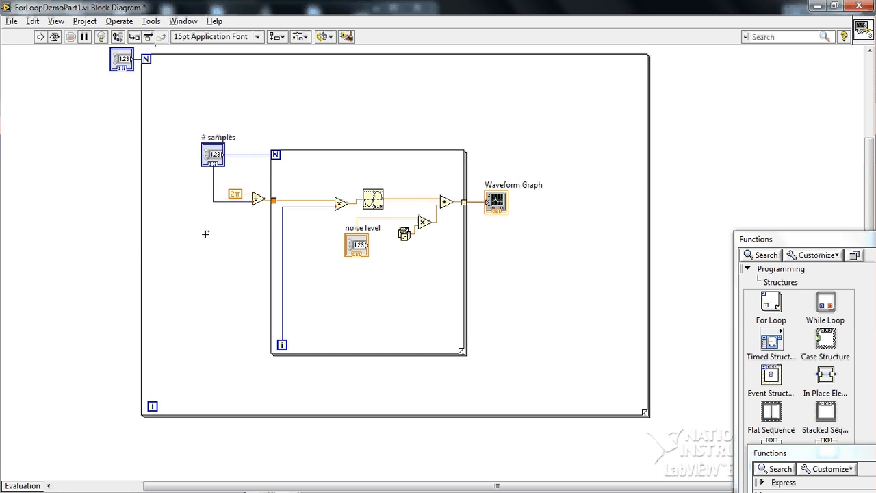
pyautogui.moveTo(208, 235)
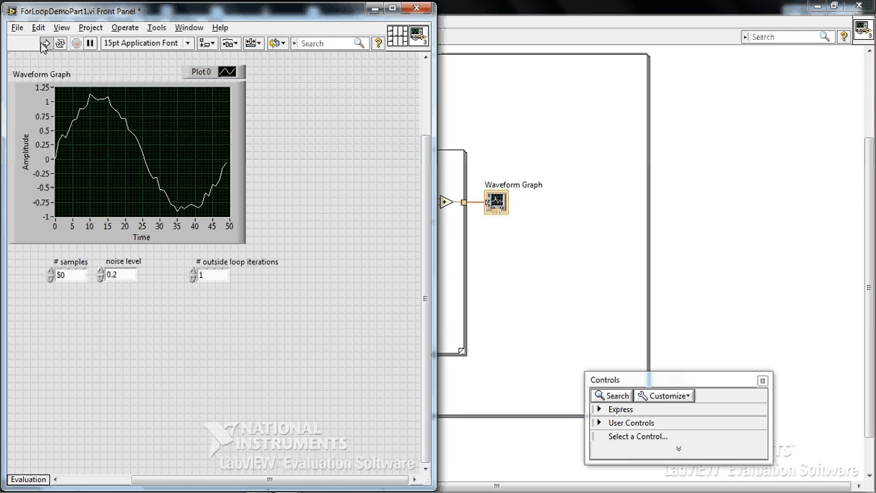
# - Bring the nested-loop block diagram back in front of the front panel
pyautogui.click(44, 43)
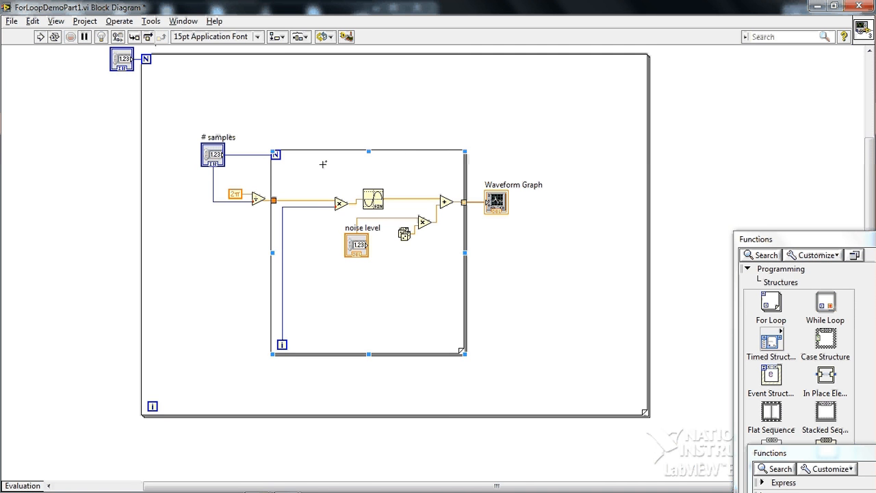
pyautogui.moveTo(424, 211)
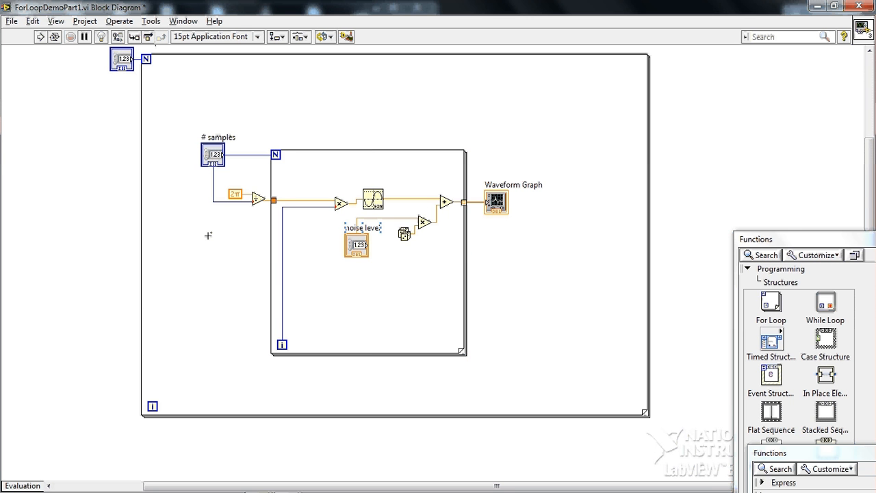
pyautogui.moveTo(148, 244)
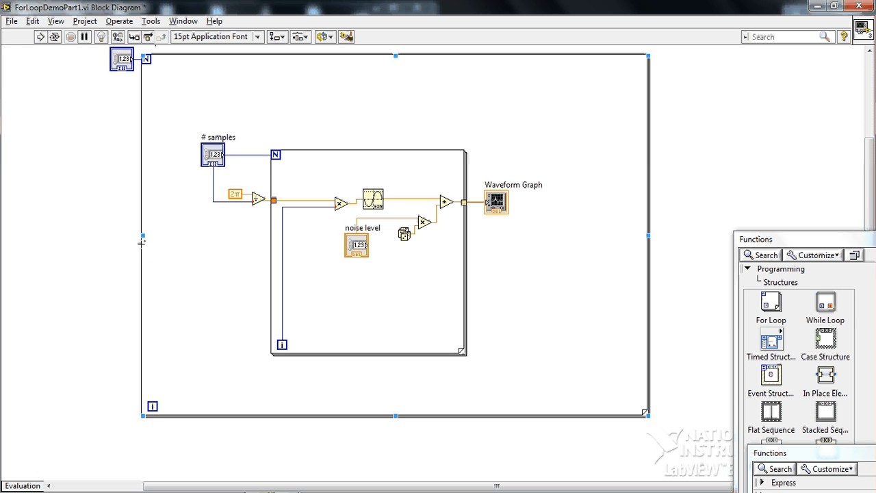
pyautogui.moveTo(143, 247)
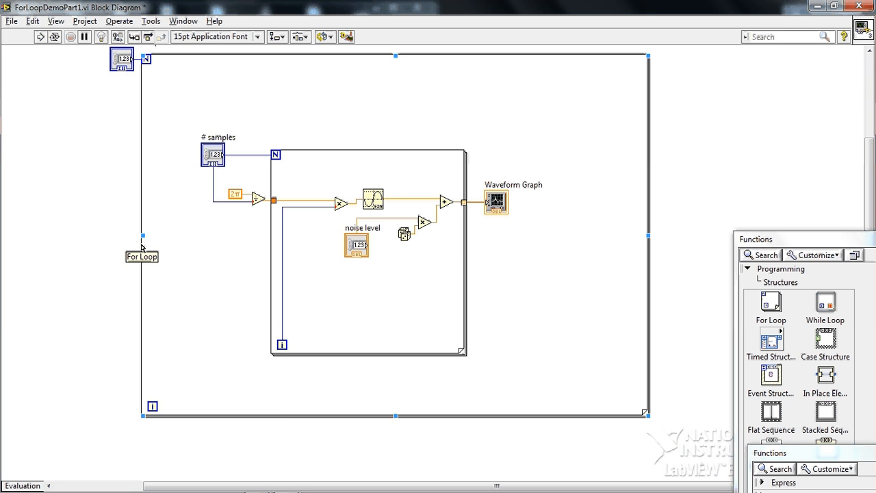
# - Bring up the outer For Loop's border options to add a shift register
pyautogui.rightClick(143, 246)
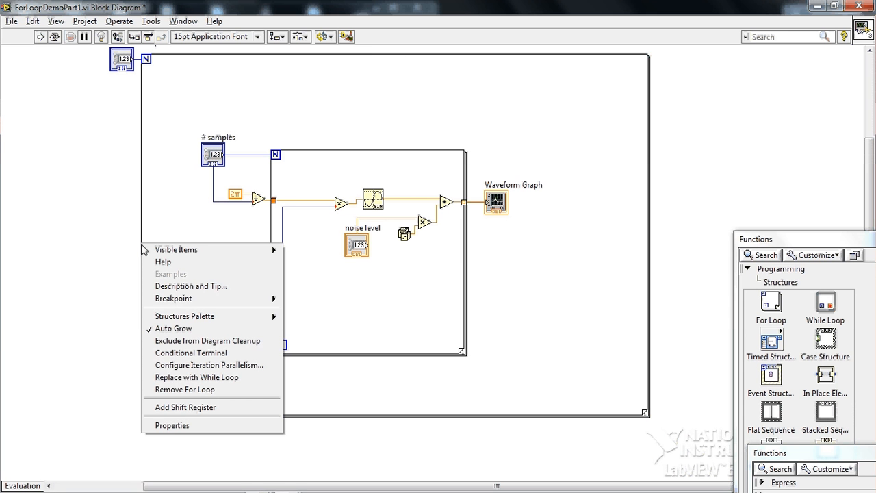
pyautogui.moveTo(173, 328)
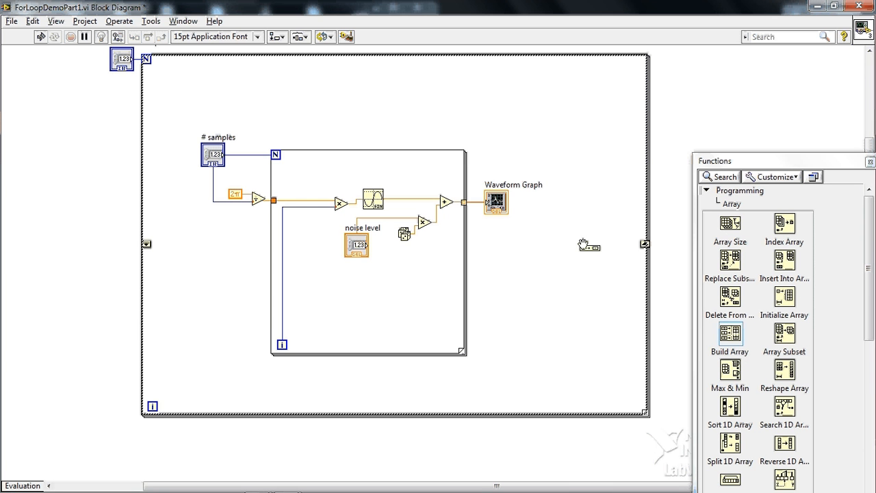
pyautogui.moveTo(545, 241)
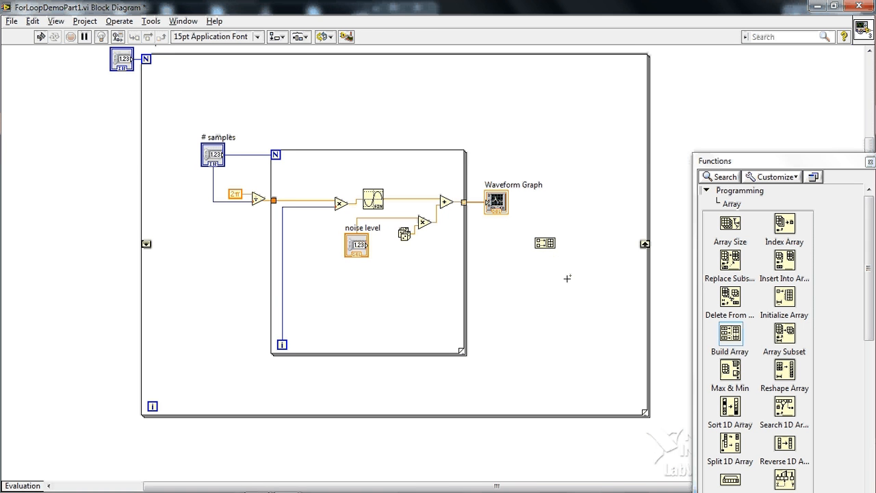
pyautogui.moveTo(545, 261)
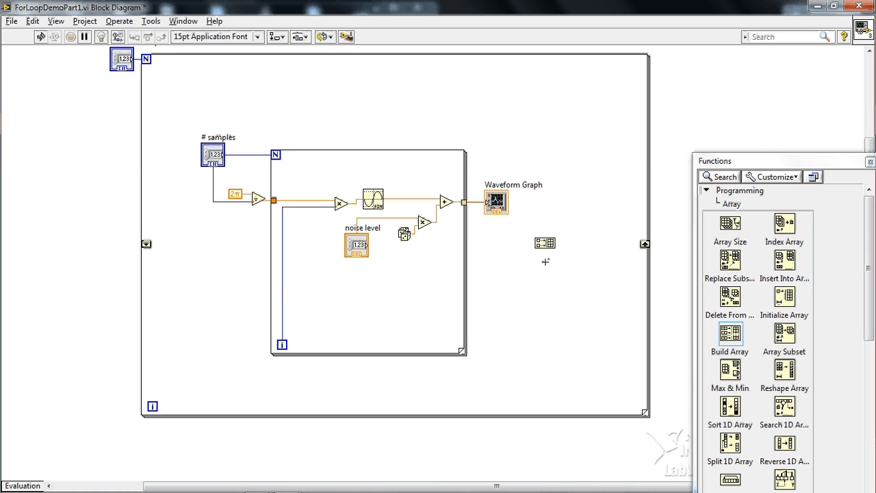
pyautogui.moveTo(545, 244)
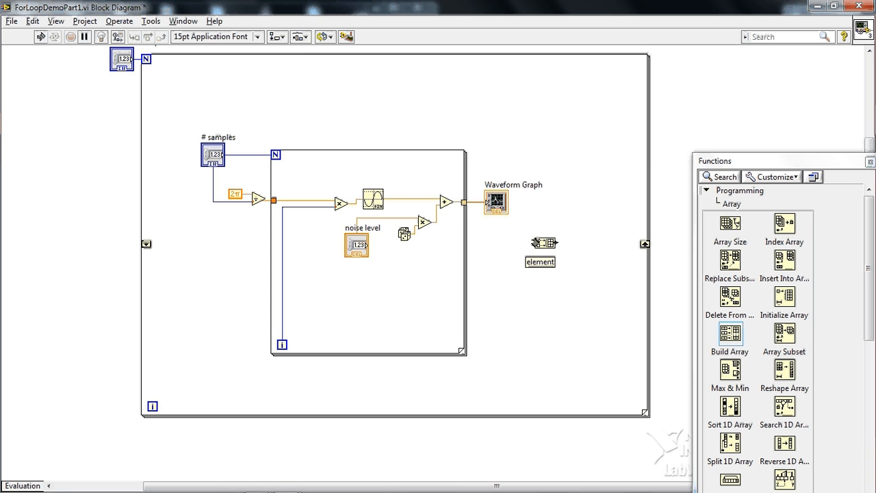
# - Wire the inner loop's sine wave data into the Build Array input
pyautogui.moveTo(466, 203); pyautogui.dragTo(545, 244)
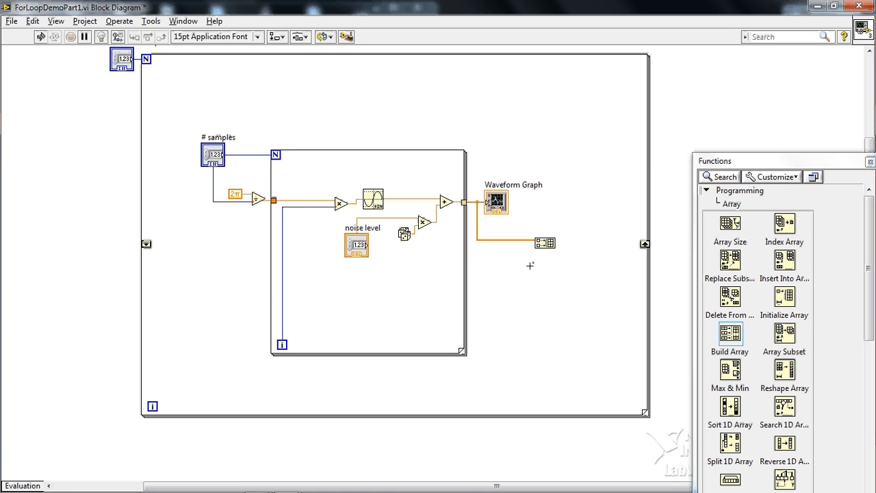
pyautogui.moveTo(495, 200)
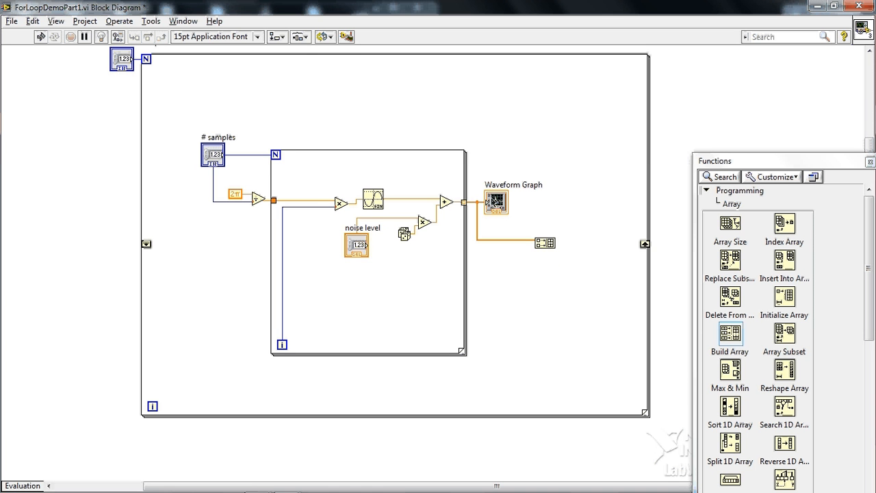
pyautogui.moveTo(262, 170)
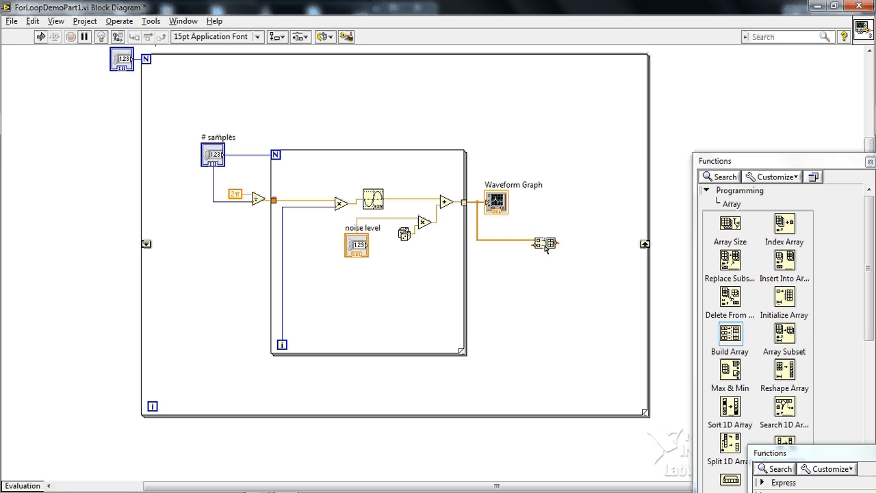
pyautogui.moveTo(546, 247)
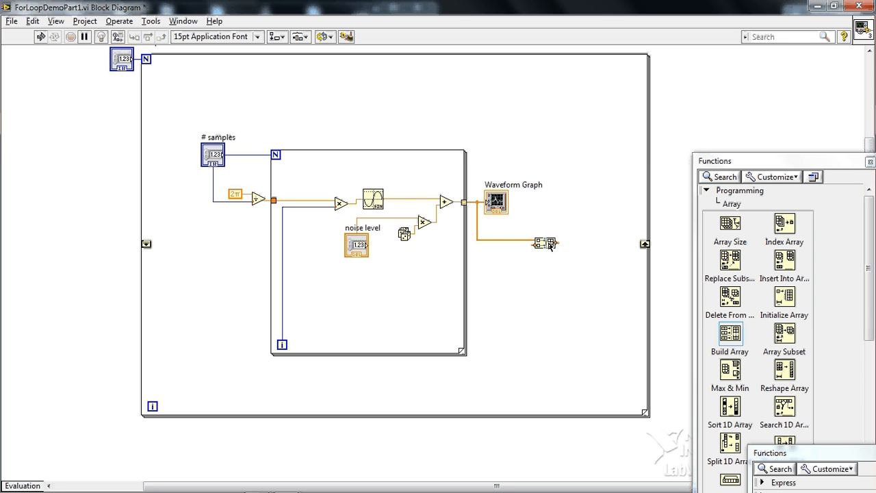
pyautogui.moveTo(545, 244)
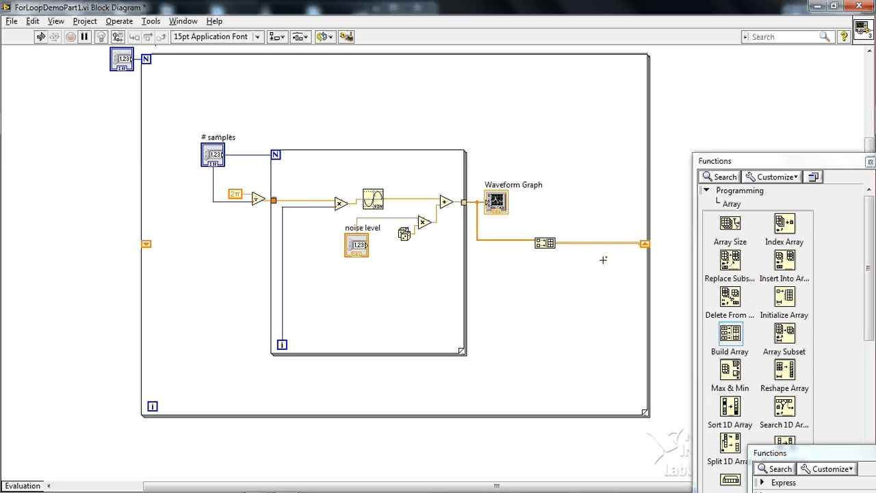
pyautogui.moveTo(541, 245)
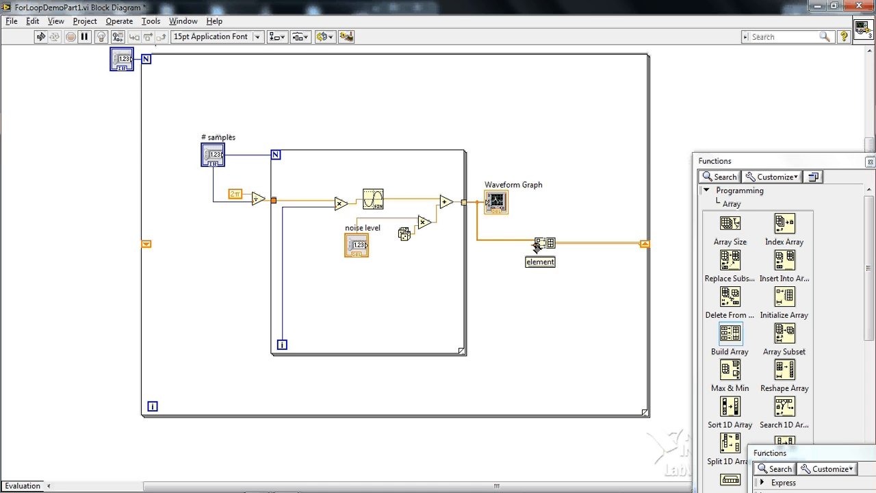
# - Feed the left shift register's previous array into Build Array
pyautogui.moveTo(537, 245); pyautogui.dragTo(527, 376)
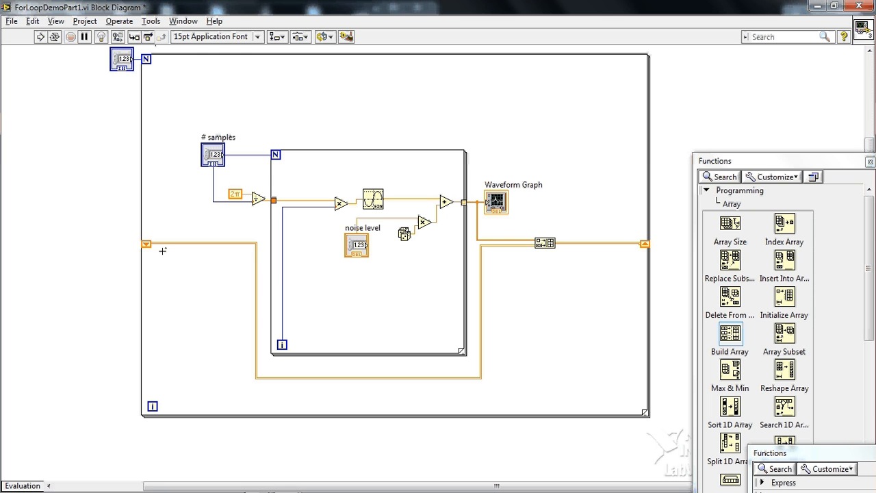
pyautogui.moveTo(162, 249)
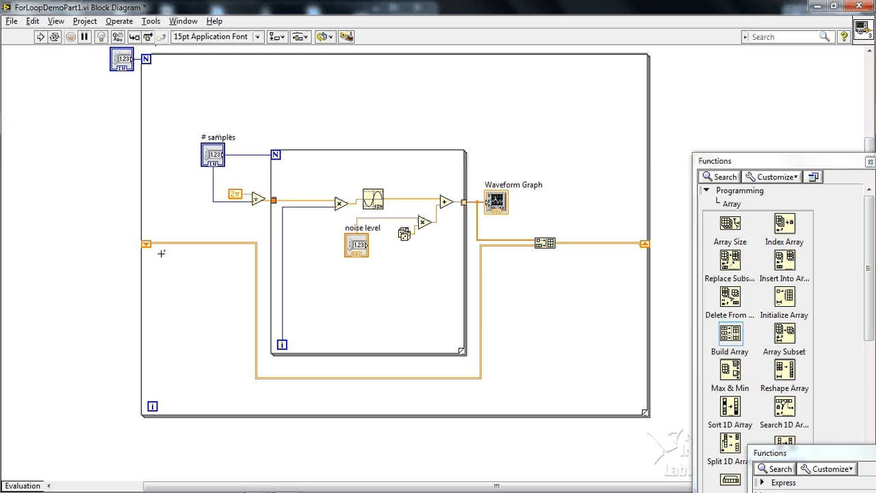
pyautogui.moveTo(236, 280)
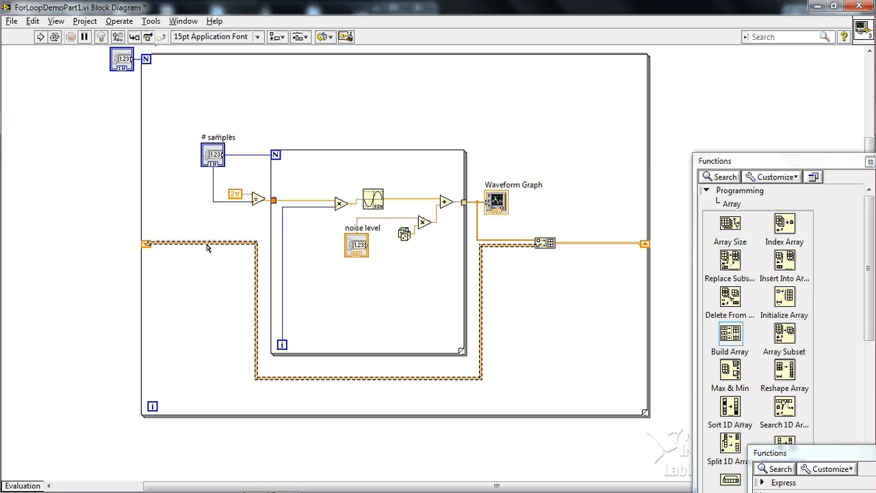
pyautogui.moveTo(214, 270)
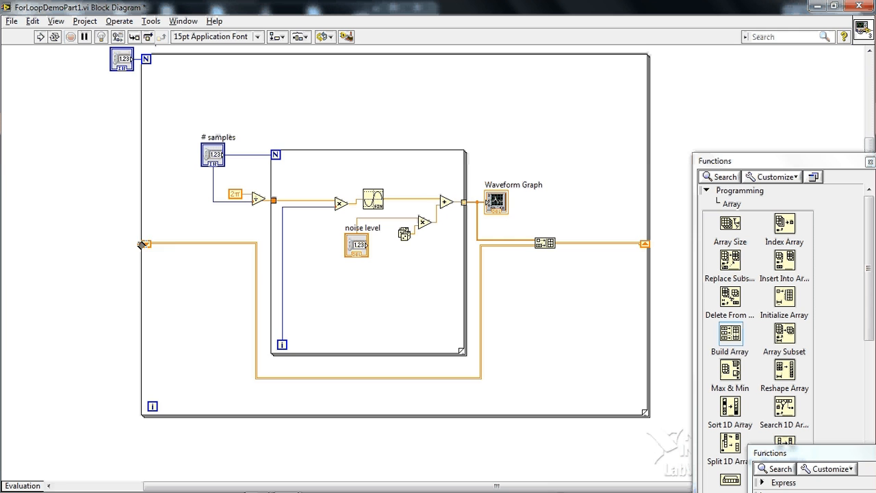
# - Create an array constant outside the loop to initialize the left shift register
pyautogui.rightClick(144, 245)
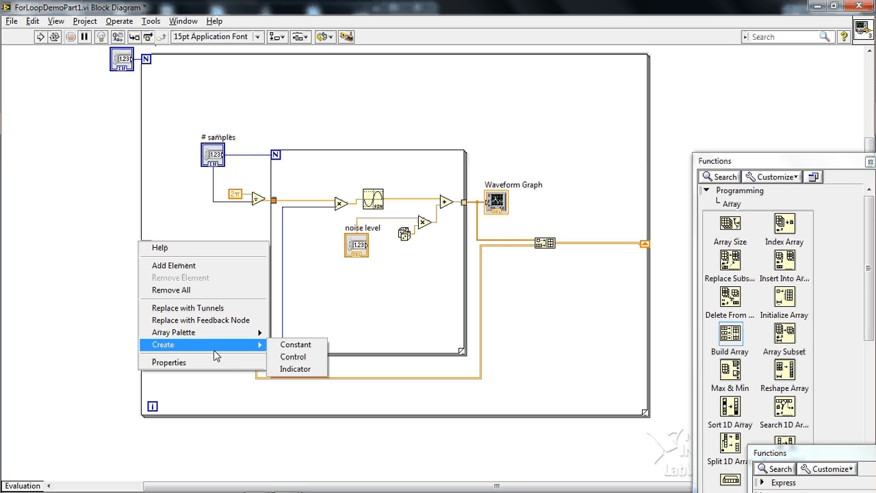
pyautogui.moveTo(295, 345)
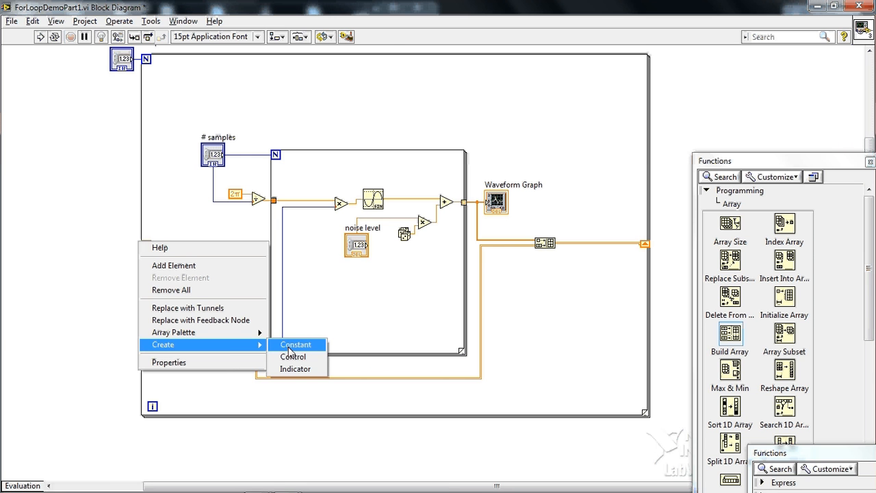
pyautogui.click(296, 345)
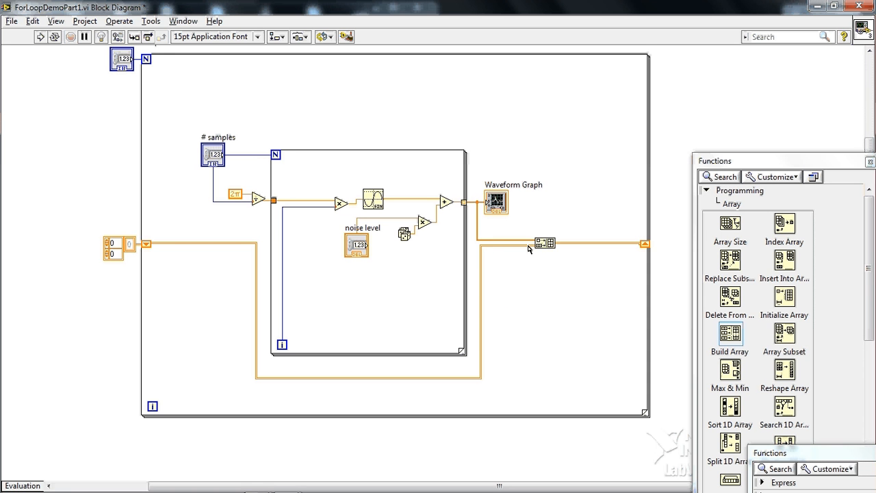
pyautogui.moveTo(543, 245)
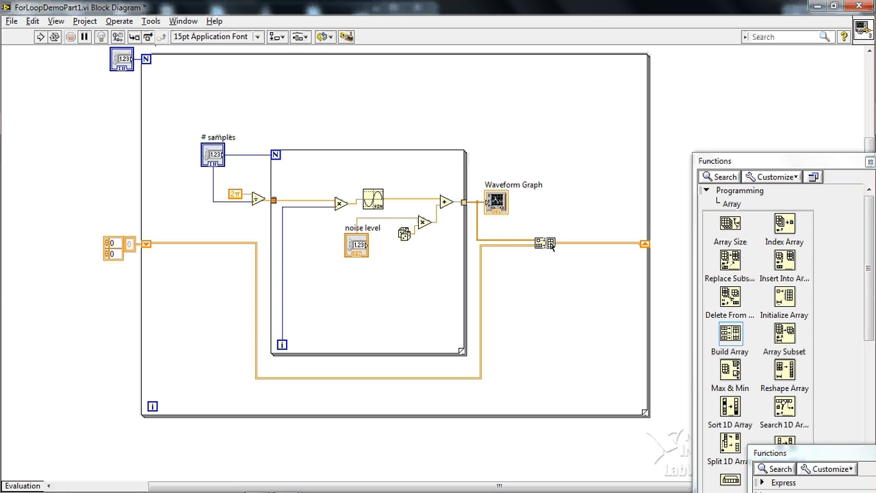
pyautogui.moveTo(558, 247)
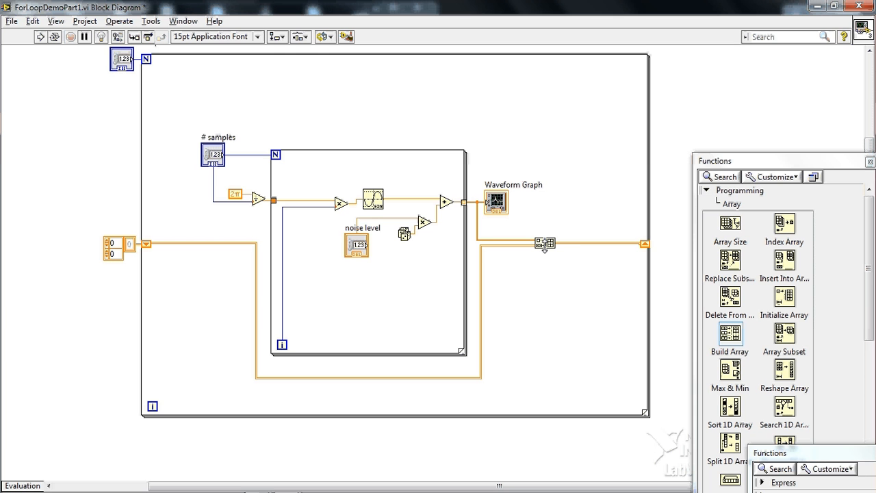
pyautogui.moveTo(575, 244)
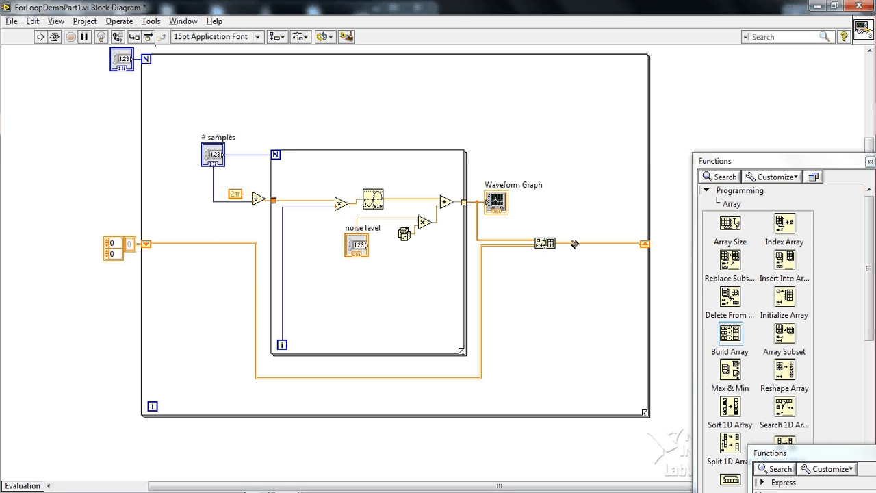
pyautogui.moveTo(646, 246)
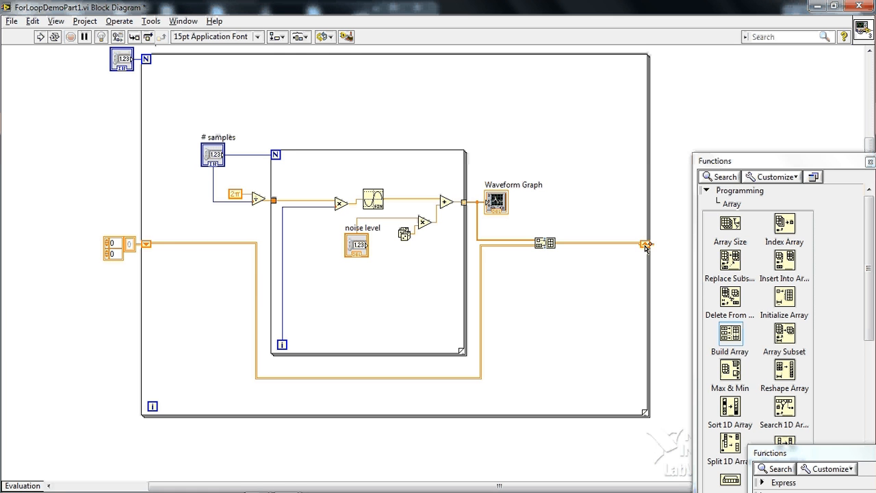
pyautogui.moveTo(178, 252)
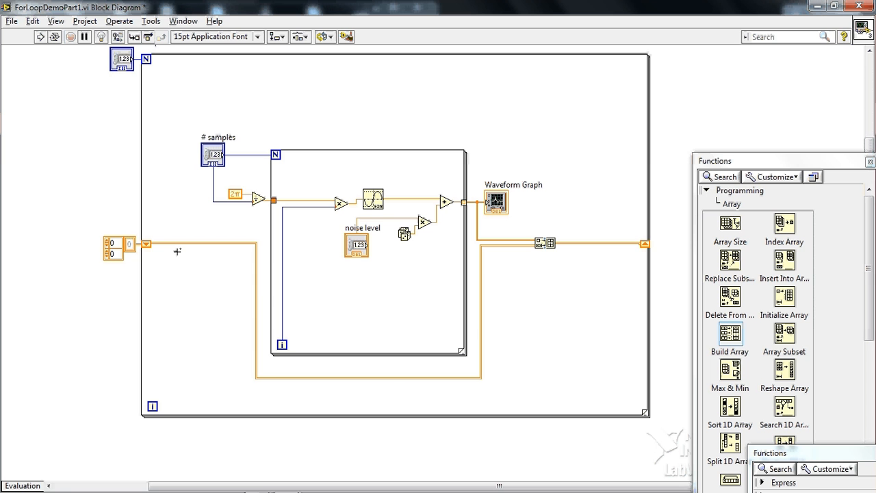
# - Run the VI, set outside loop iterations to 10, and return to the diagram
pyautogui.click(191, 248)
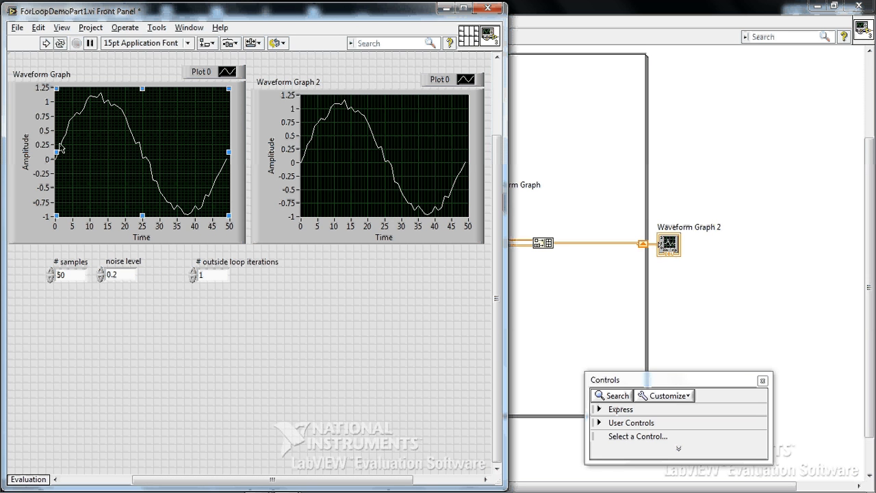
pyautogui.moveTo(219, 190)
pyautogui.write('5')
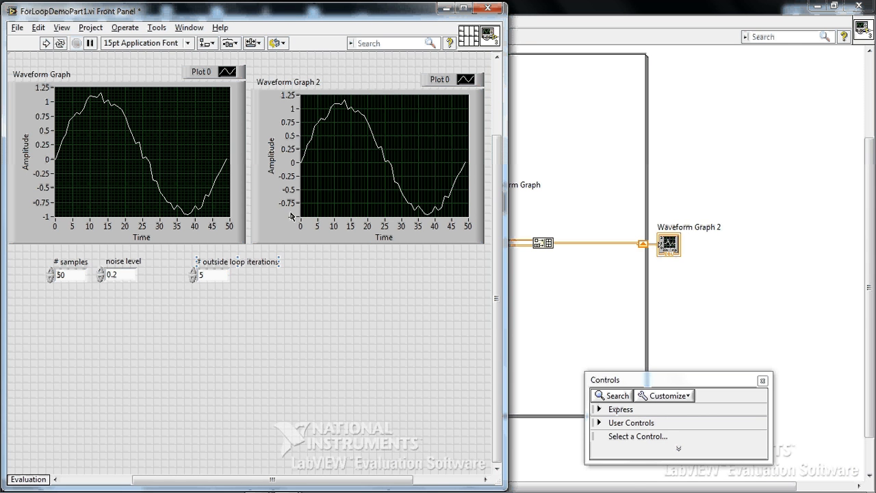
pyautogui.click(367, 162)
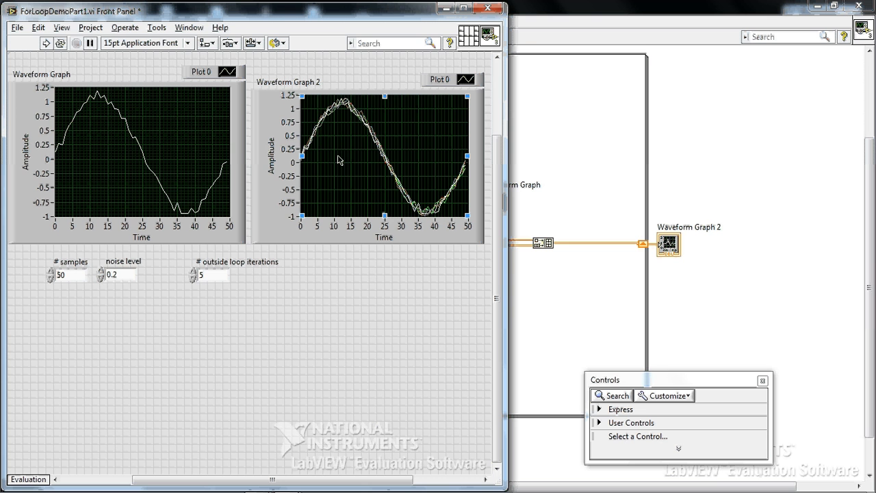
pyautogui.moveTo(363, 126)
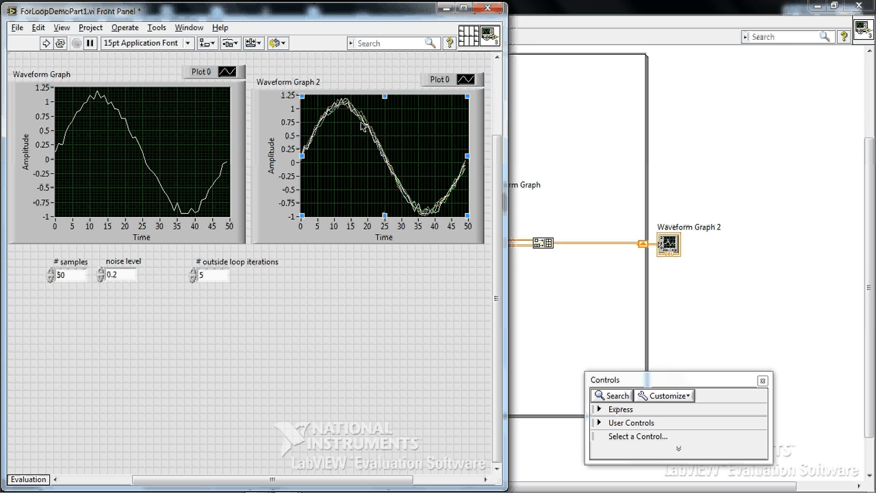
pyautogui.write('10')
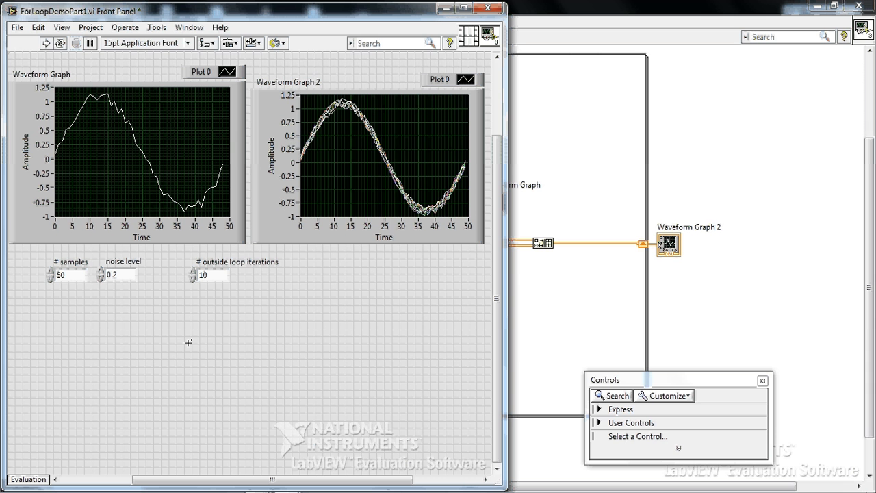
pyautogui.moveTo(539, 307)
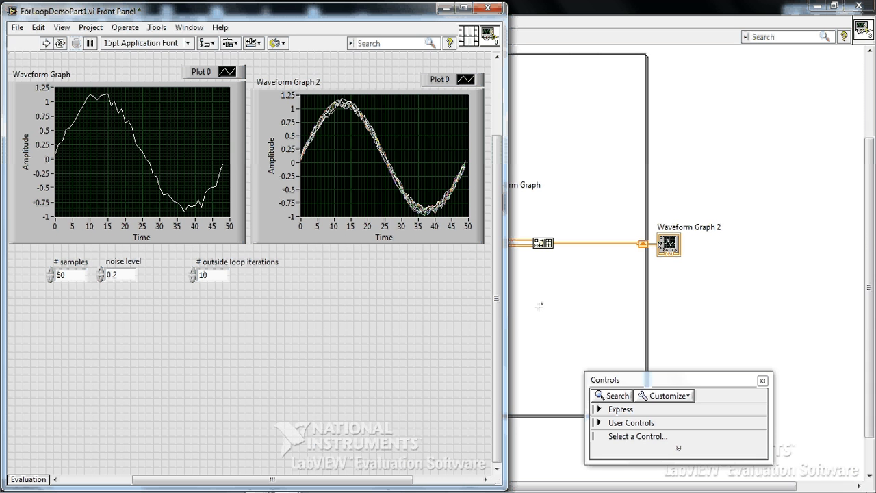
pyautogui.press('ctrl+e')
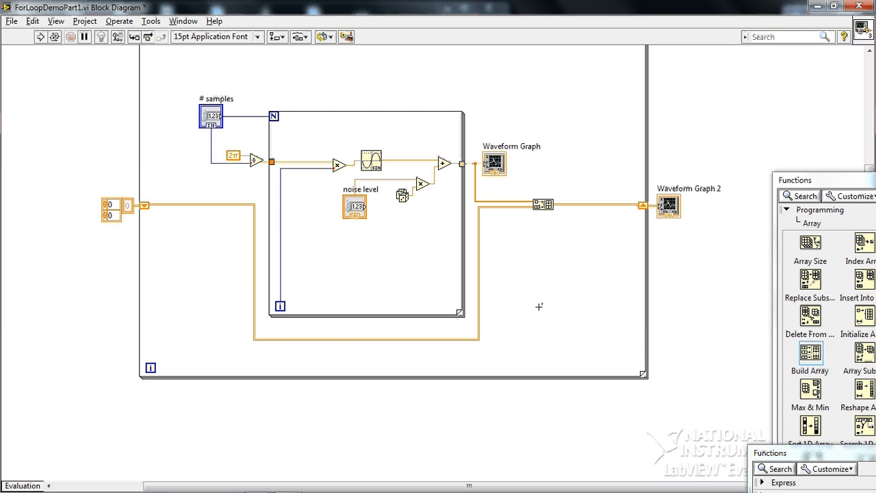
pyautogui.moveTo(536, 282)
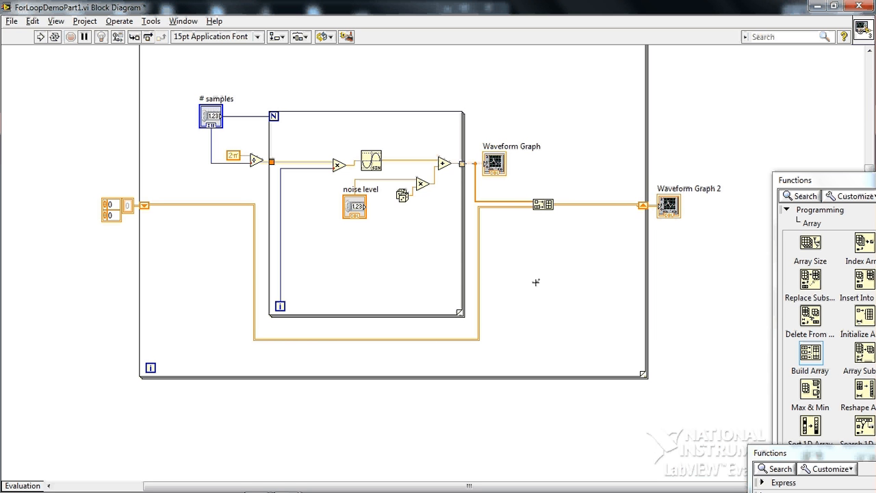
pyautogui.moveTo(520, 240)
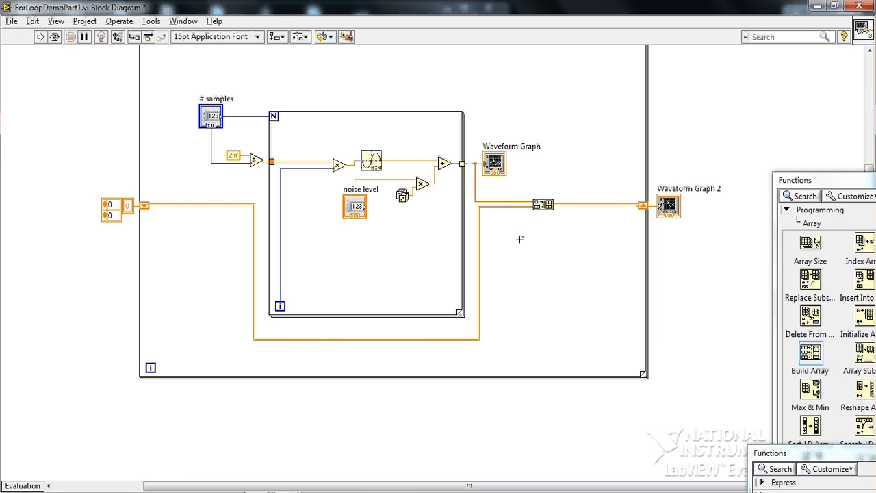
pyautogui.moveTo(504, 208)
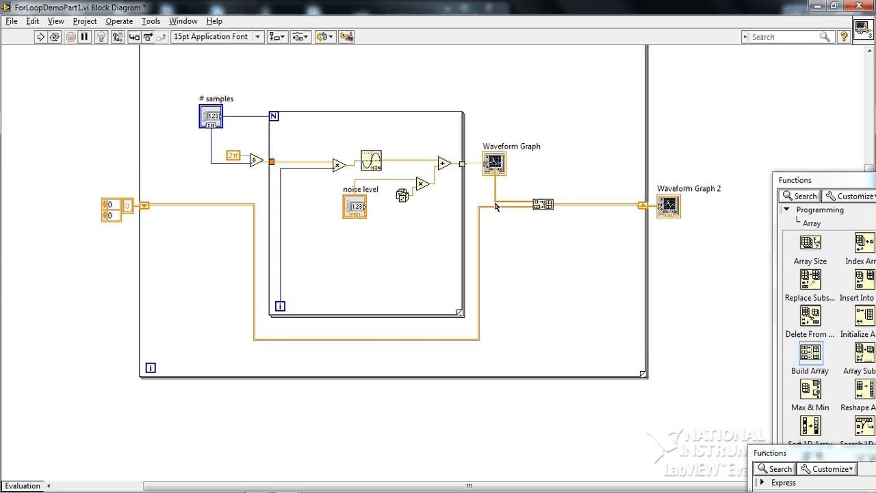
# - Wire the current sine wave to a non-indexing tunnel on the outer loop's right edge
pyautogui.moveTo(496, 205); pyautogui.dragTo(646, 281)
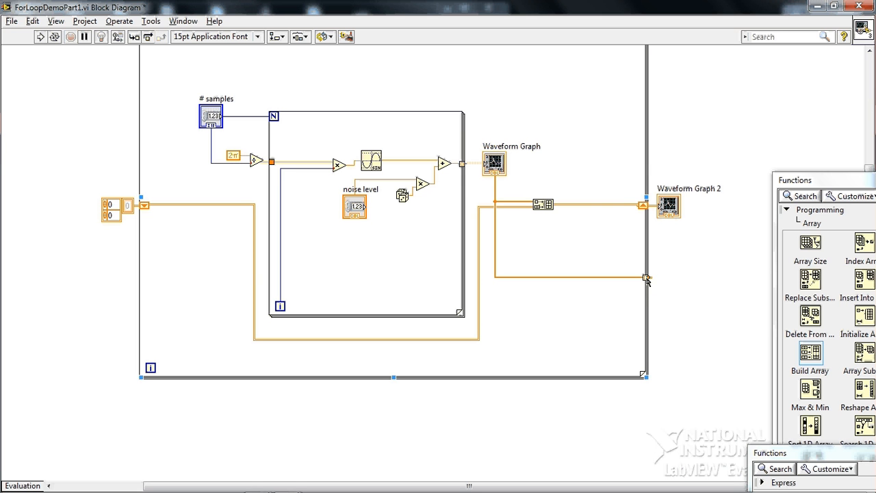
pyautogui.moveTo(647, 281)
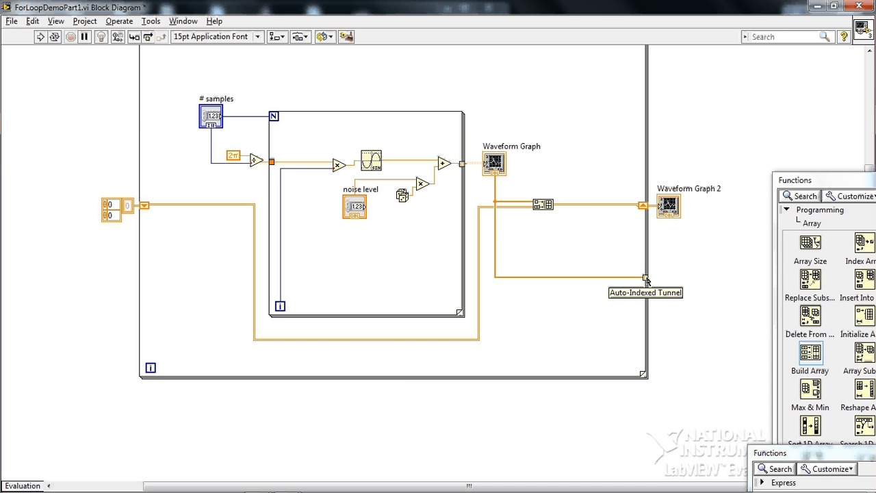
pyautogui.rightClick(644, 281)
pyautogui.write('f')
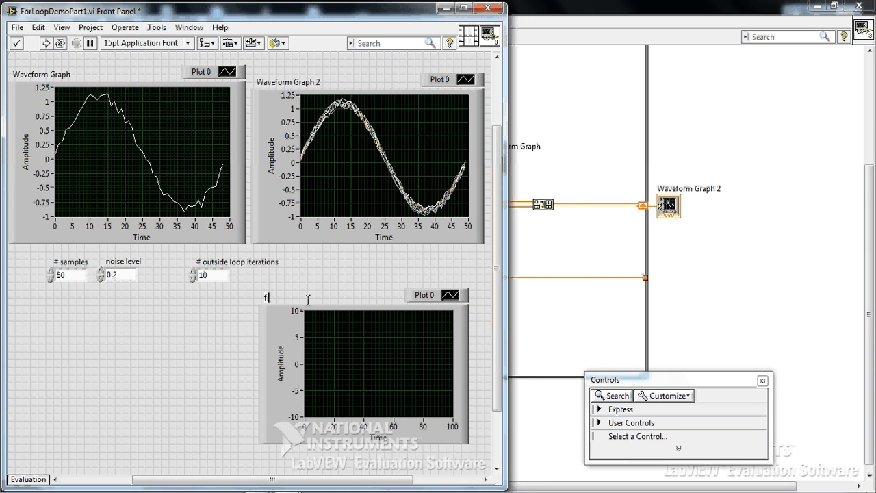
# - Name the new third waveform graph 'final sine wave'
pyautogui.write('inal si')
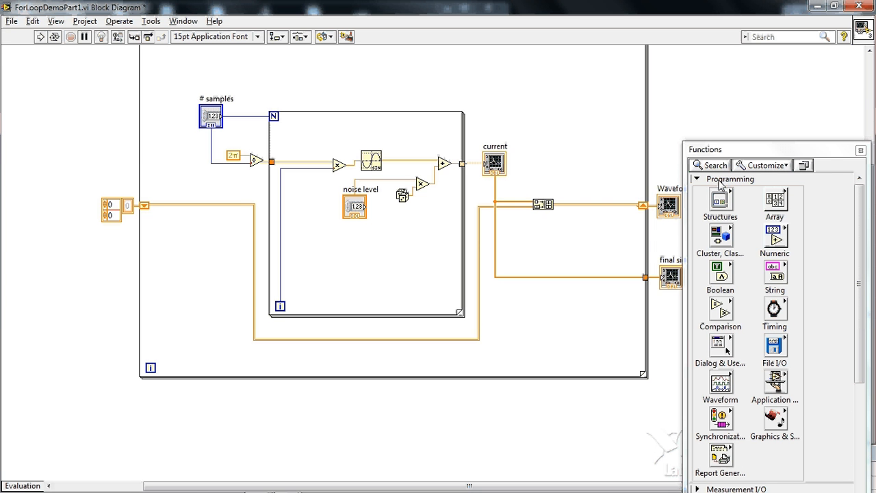
pyautogui.moveTo(775, 309)
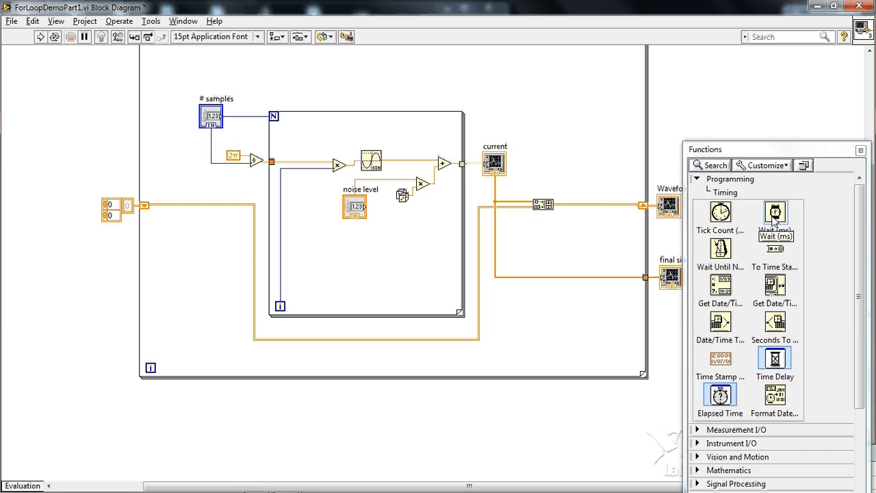
pyautogui.moveTo(775, 221)
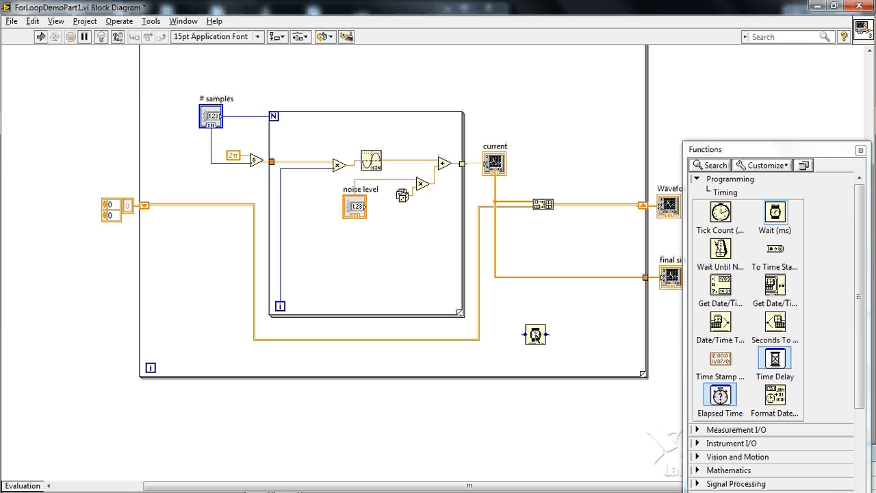
pyautogui.moveTo(535, 334)
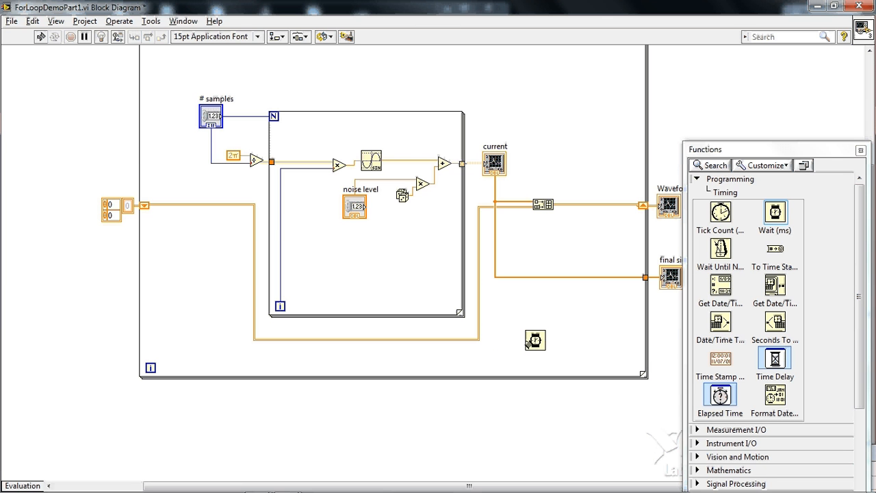
# - Give the Wait (ms) input a numeric constant of 100 for the outer-loop delay
pyautogui.rightClick(535, 340)
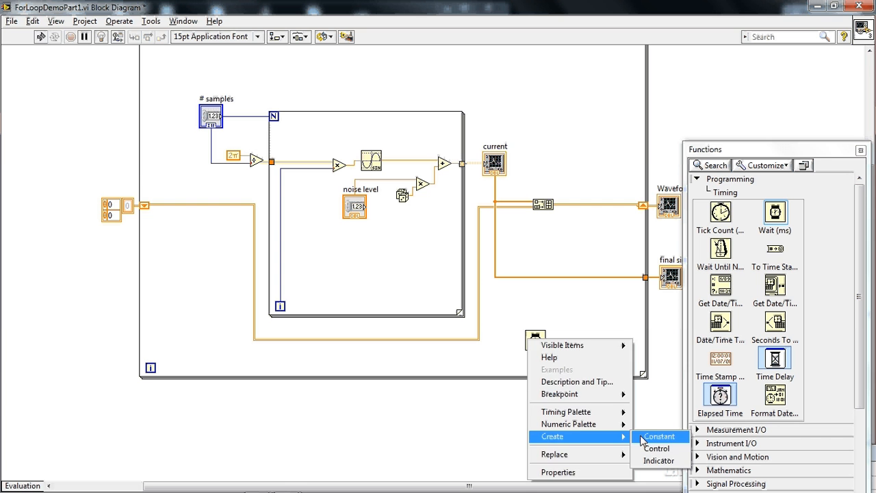
pyautogui.click(658, 436)
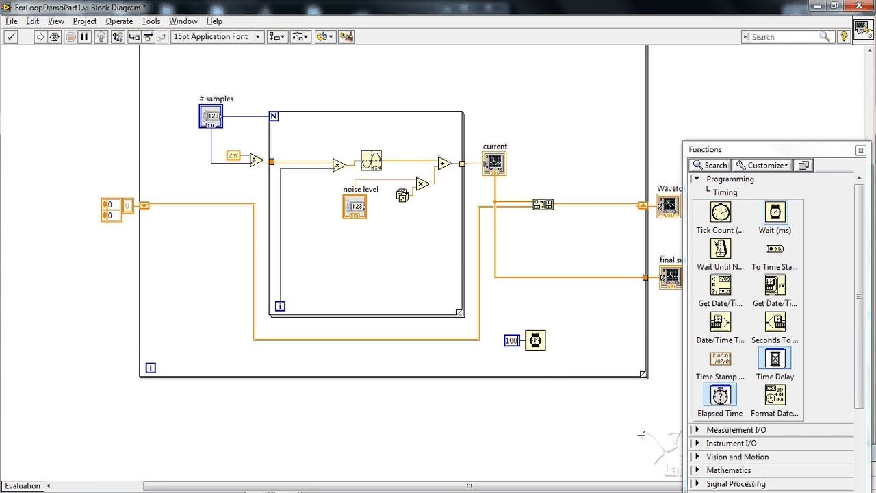